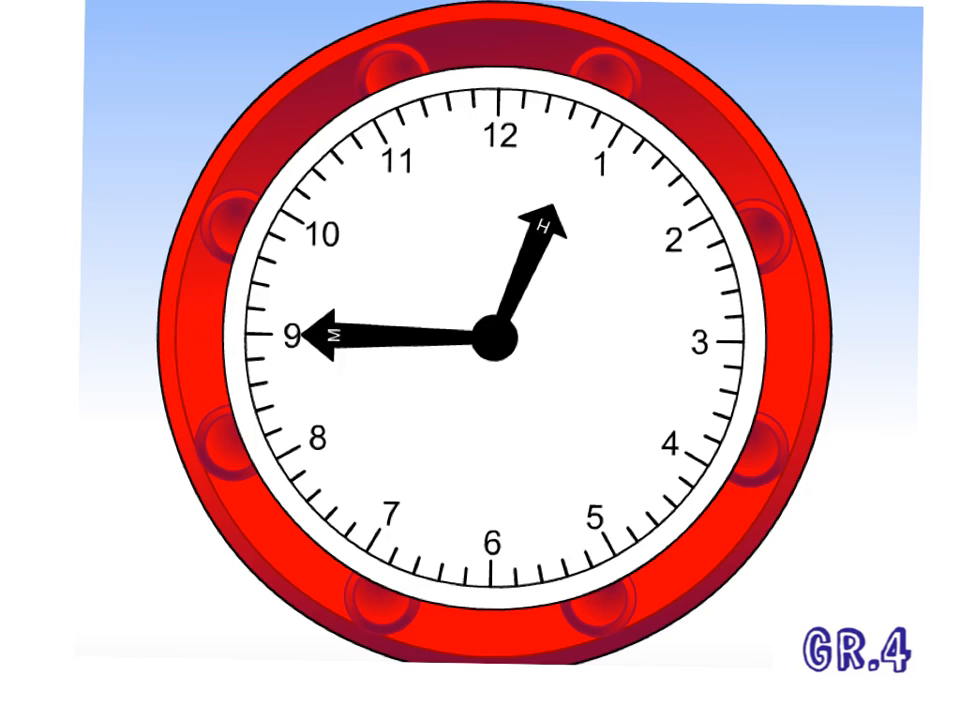
# Select the red pen beside the quarter-to-one (12:45) clock slide
pyautogui.click(342, 387)
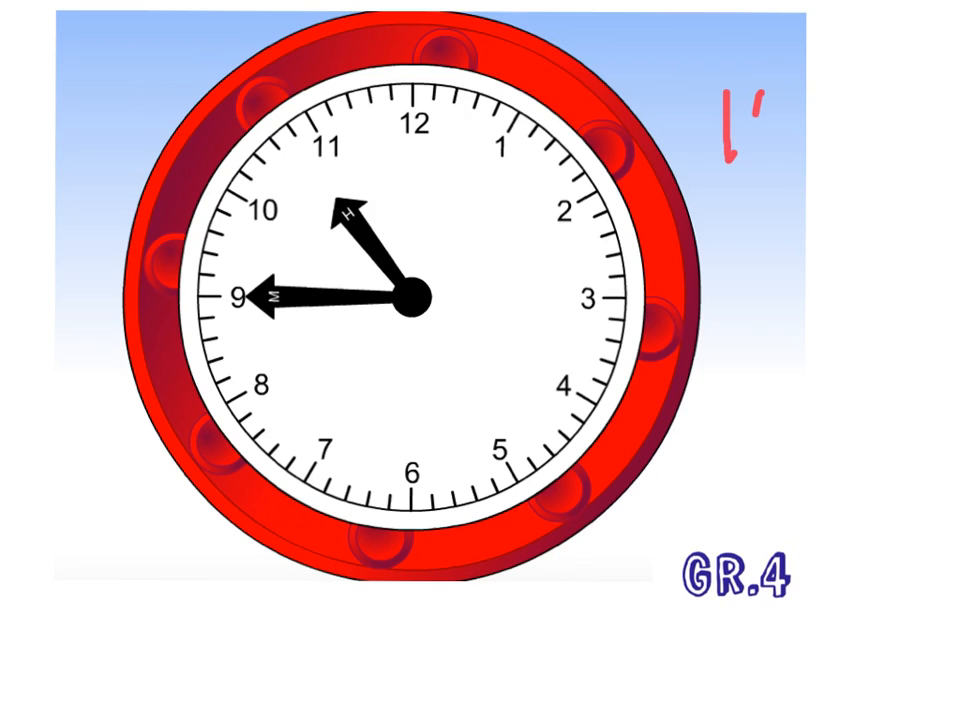
# Handwrite '10:45' in red beside the quarter-to-eleven clock
pyautogui.write('10:45')
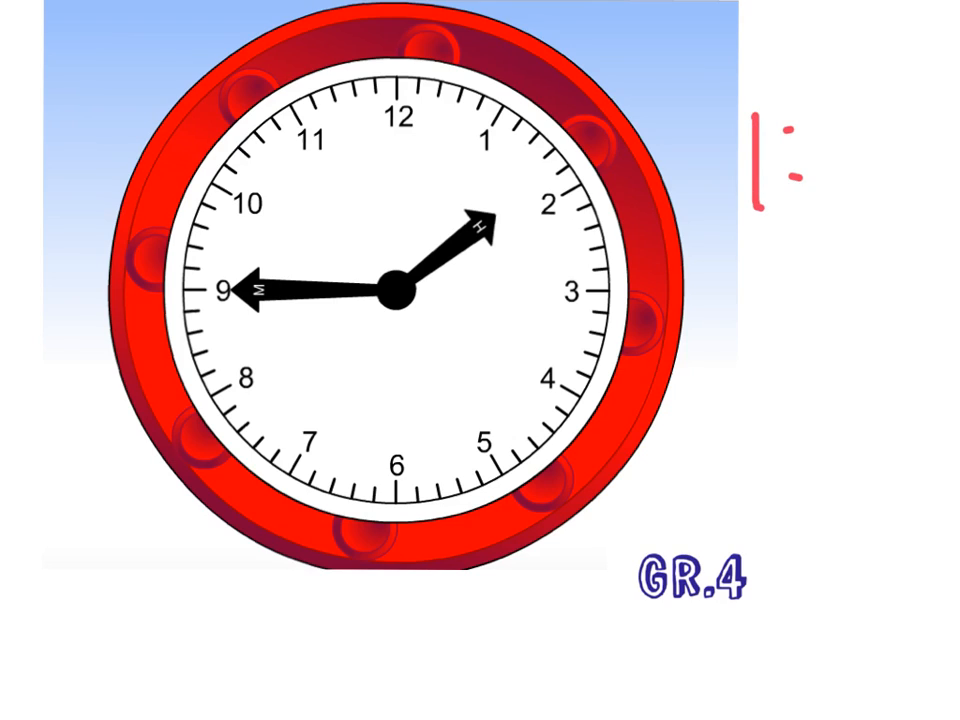
# Finish writing '1:45' in red beside the quarter-to-two clock
pyautogui.write('45')
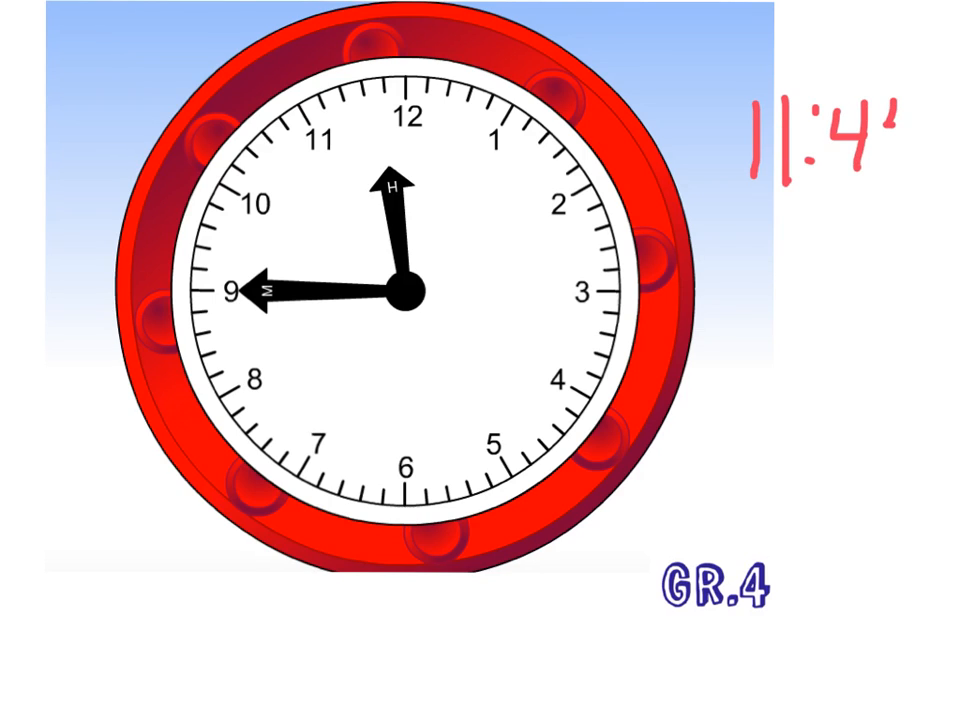
# Complete the red '11:45' beside the quarter-to-twelve clock
pyautogui.write('5')
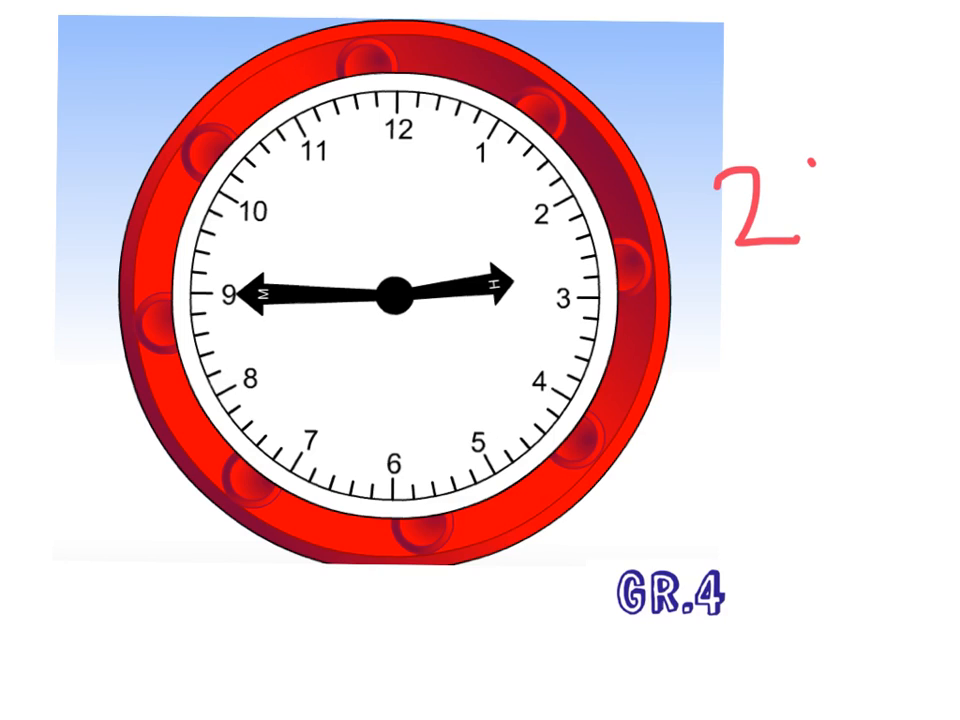
# Complete the red '2:45' beside the quarter-to-three clock
pyautogui.write(':45')
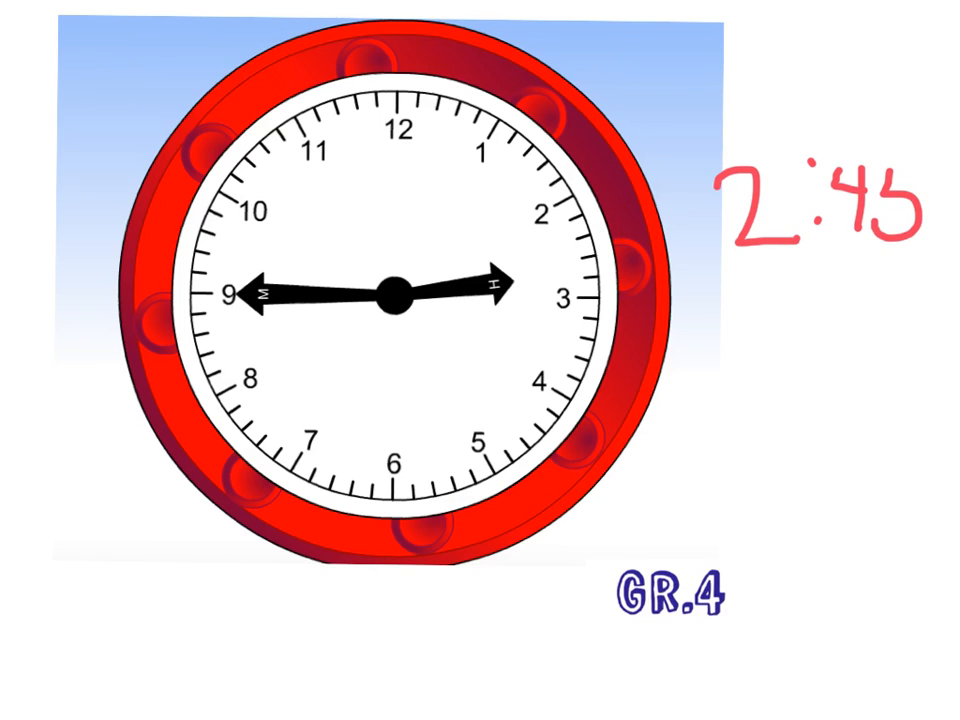